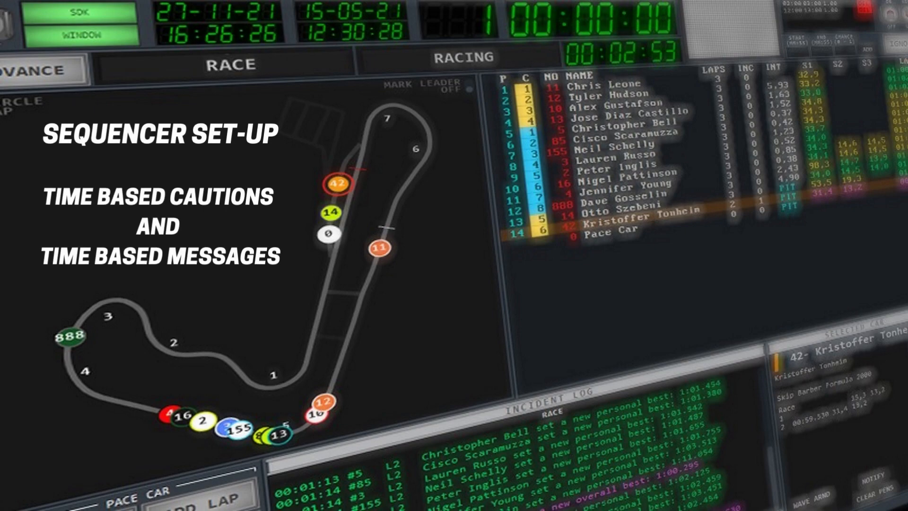
Open the Settings menu to show its categories, including Sequencer.
left_click(39, 17)
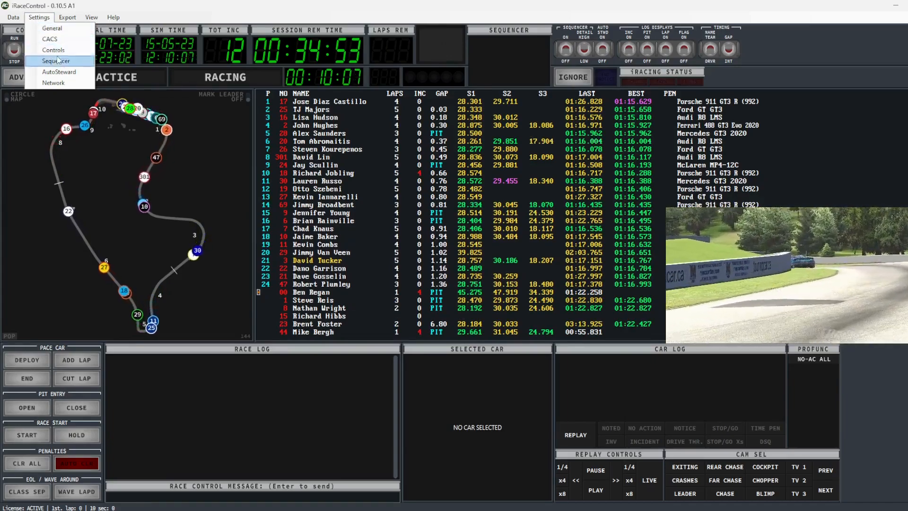
Open Settings > Sequencer and set the ignore-yellow time to 10.
left_click(56, 61)
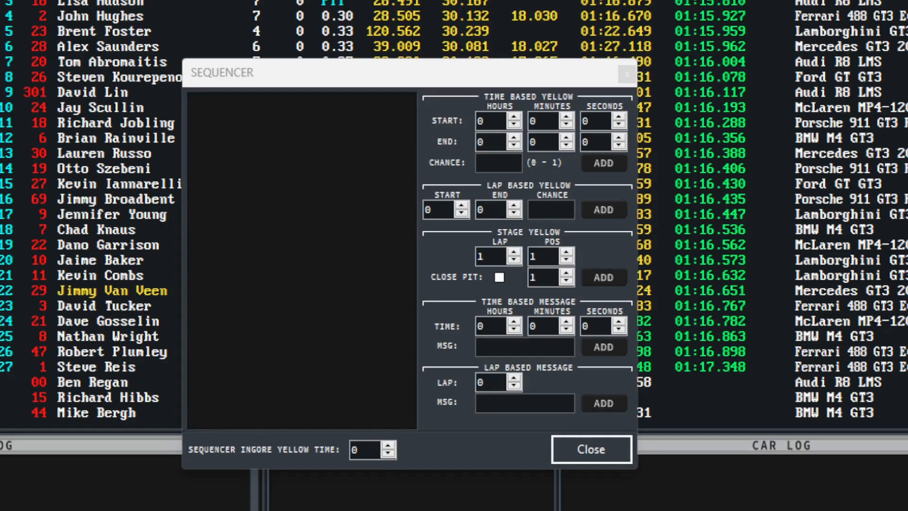
left_click(389, 446)
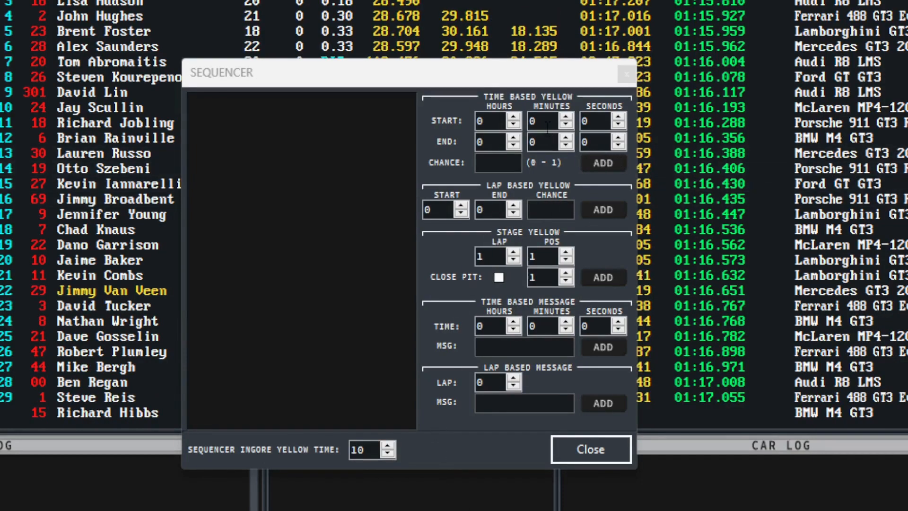
Add a timed yellow from minute 10 to 35 with chance 1, message time 10.
left_click(544, 121)
type("10")
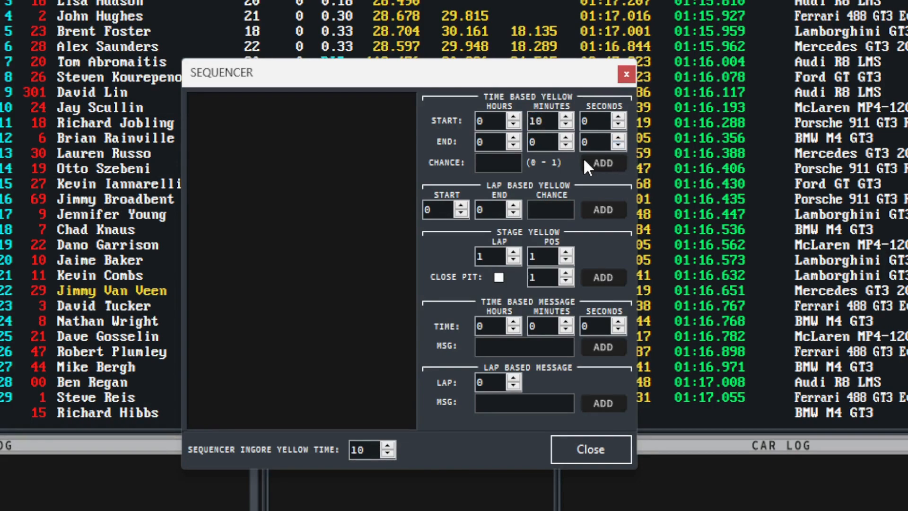
left_click(543, 141)
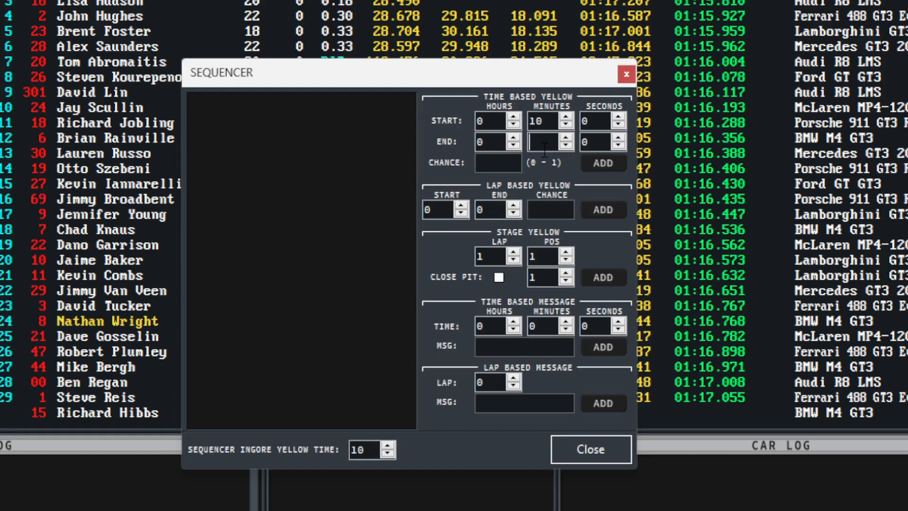
type("35")
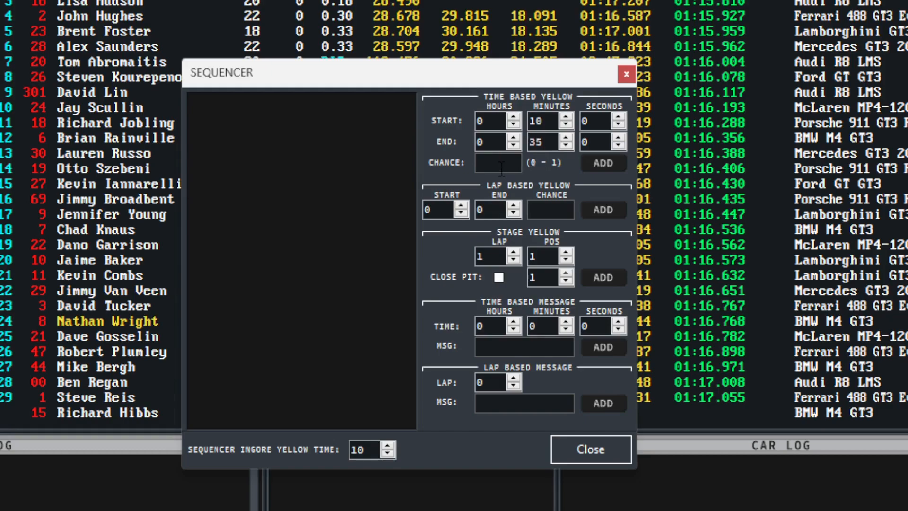
left_click(604, 163)
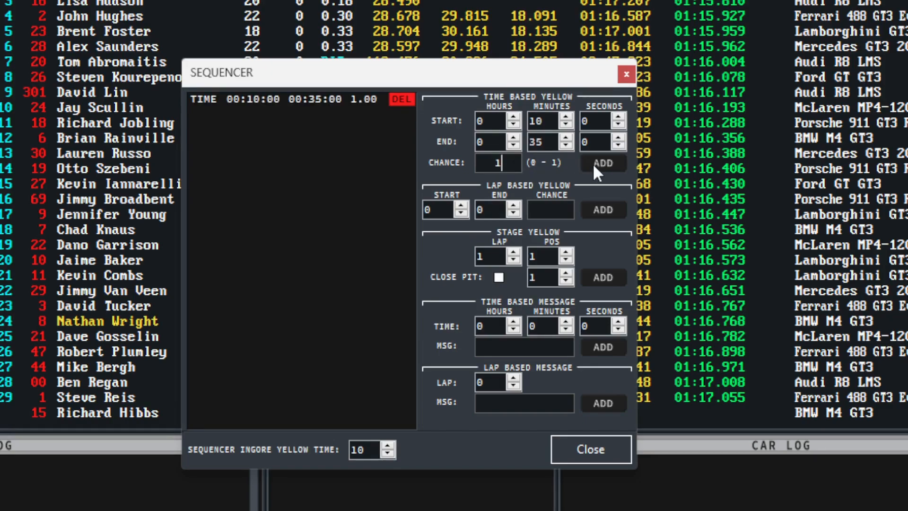
mouse_move(507, 364)
type("10")
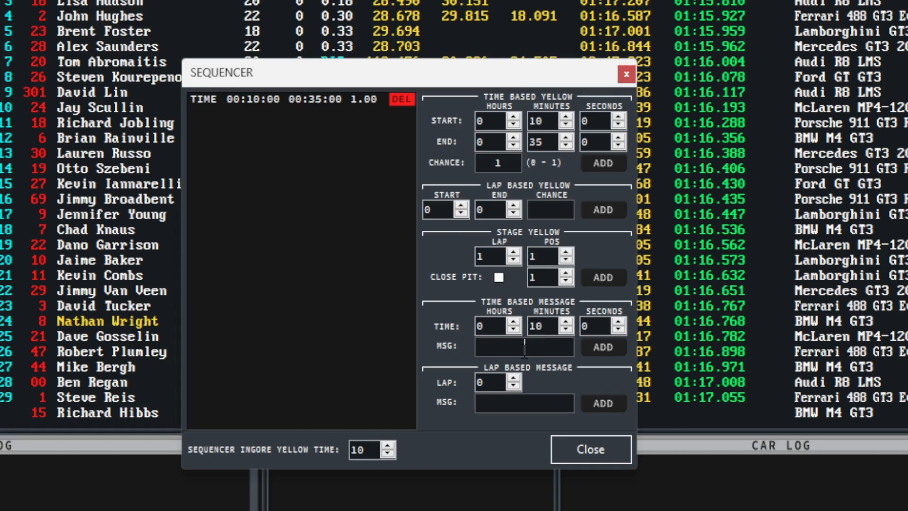
Add a 'Yellow Open' timed message at 00:10:00, then set message minutes to 35.
type("Yellow")
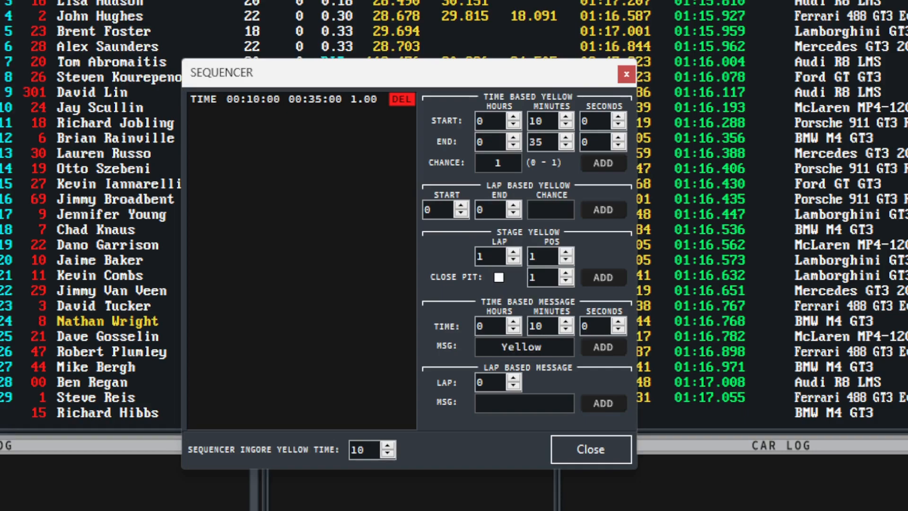
type("O")
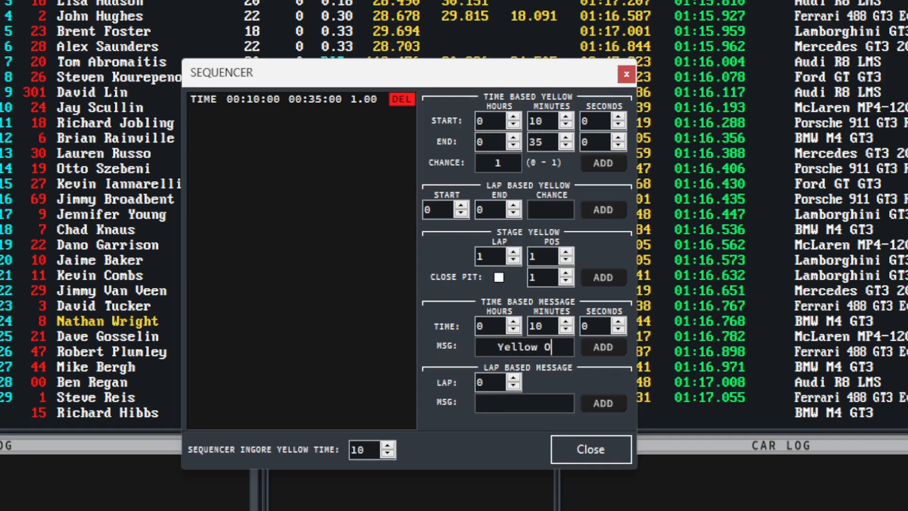
type("pen")
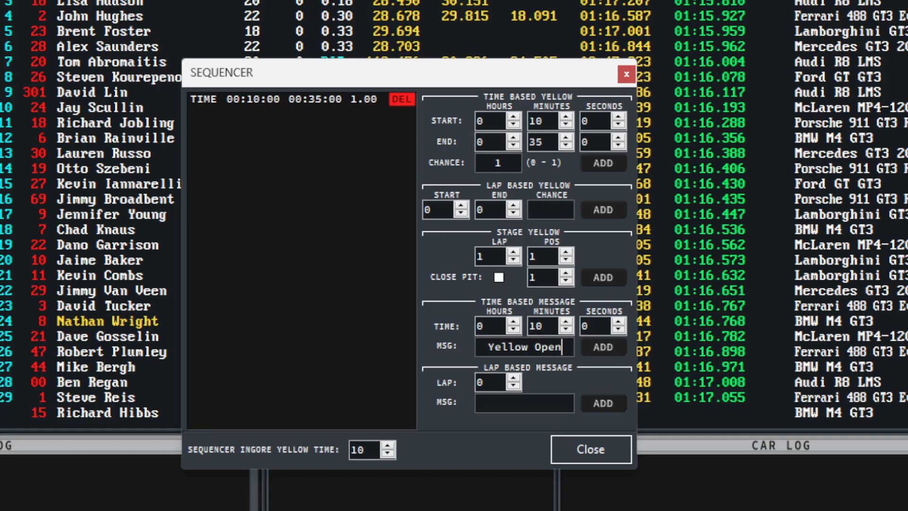
left_click(603, 346)
type("35")
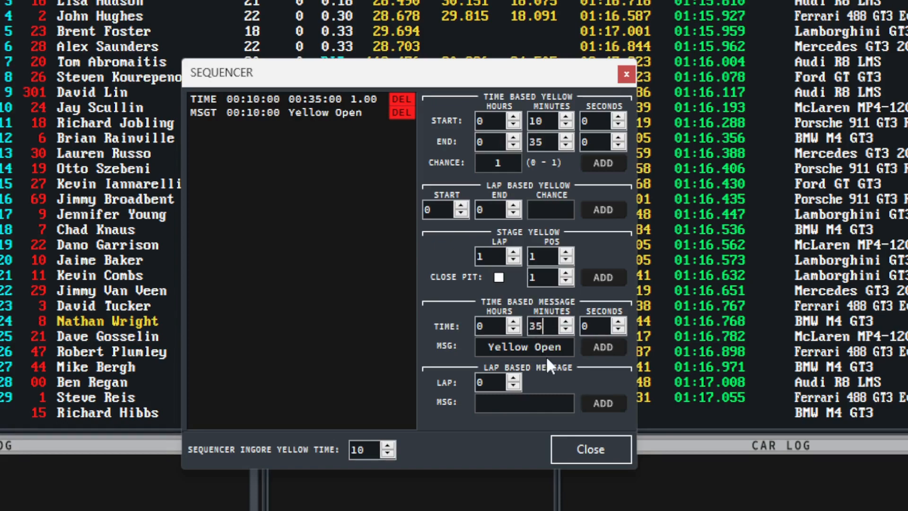
Change the message text to 'Yellow Closed' and add it at 00:35:00.
double_click(544, 347)
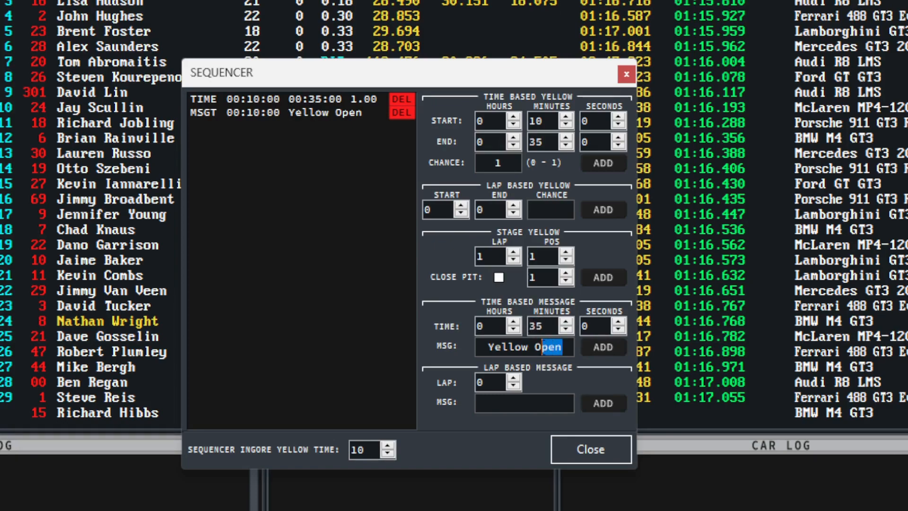
type("Close")
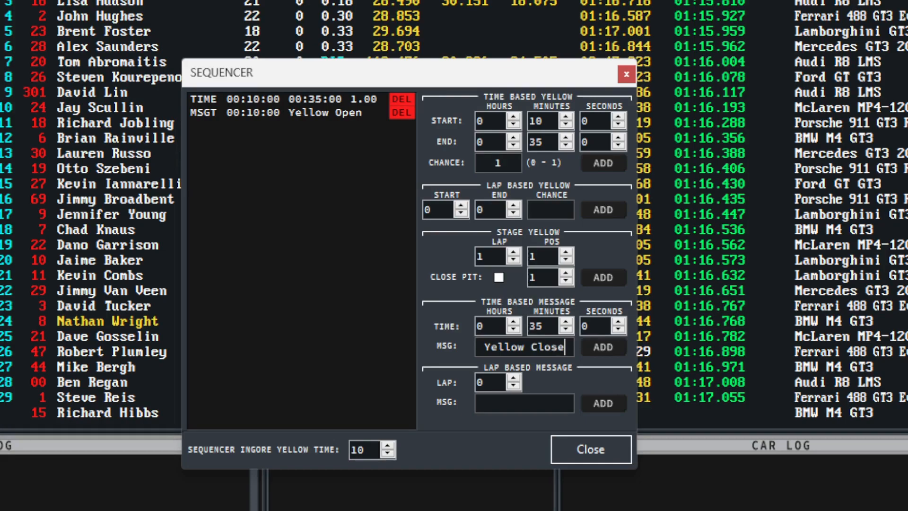
left_click(603, 347)
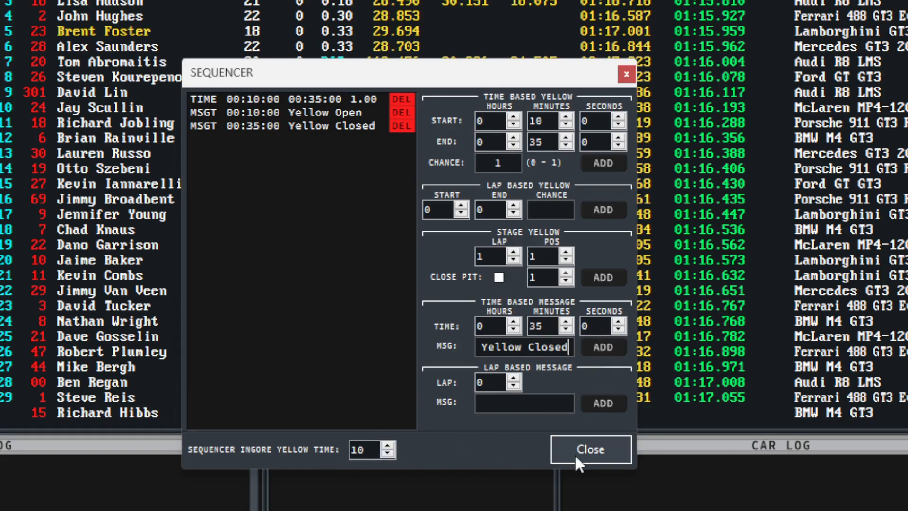
Close the Sequencer dialog and monitor the sequence running on the race screen.
left_click(591, 449)
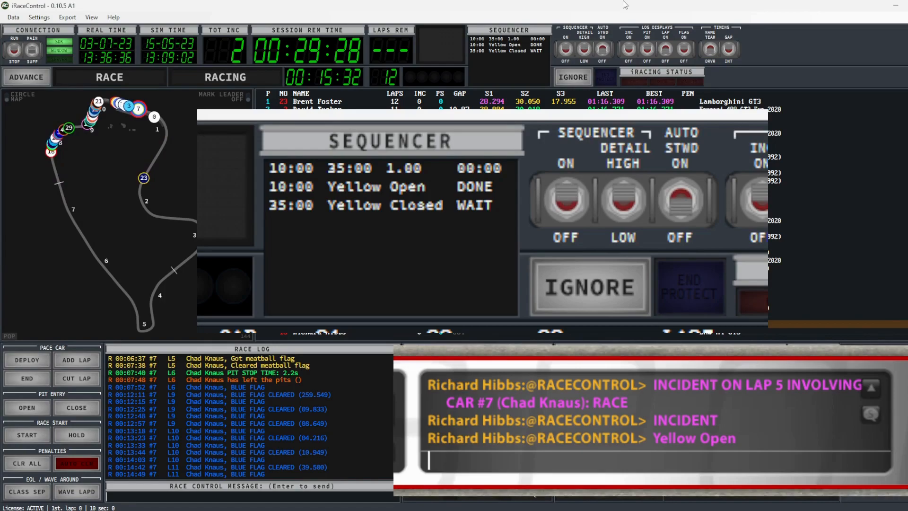
left_click(590, 287)
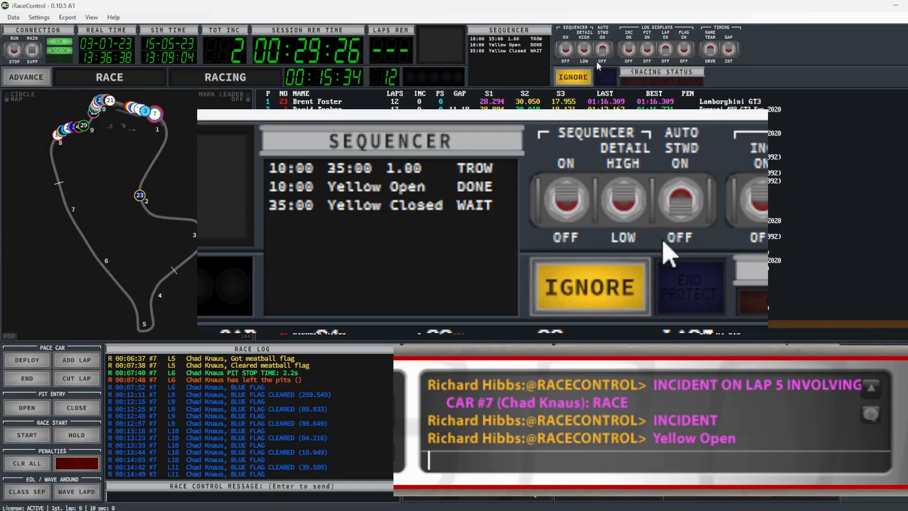